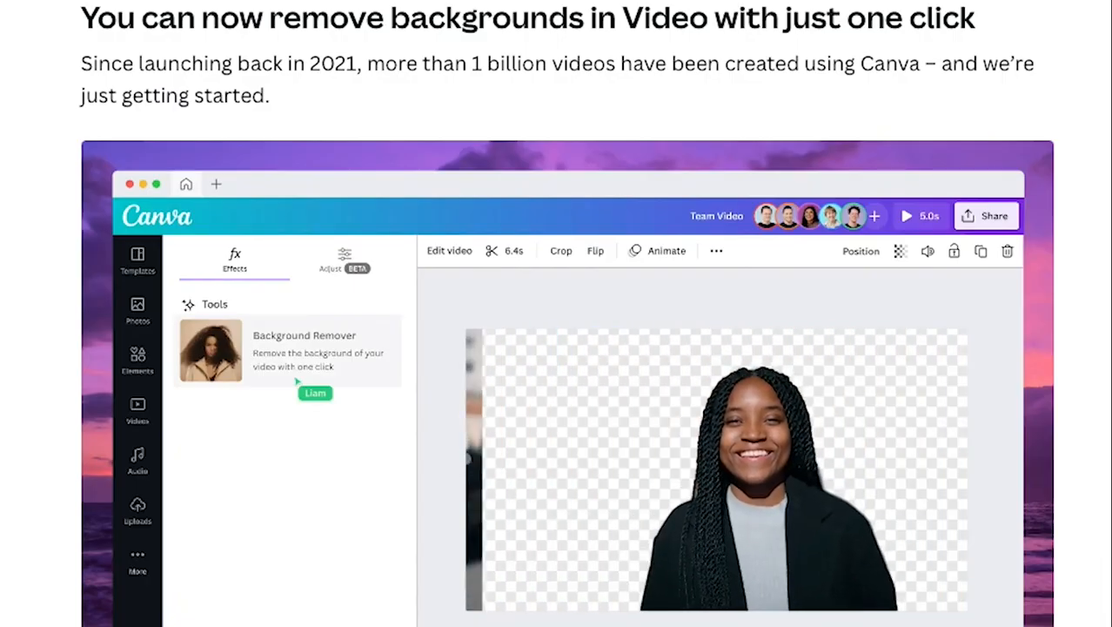
# - Scroll down the home page and back up to the Video design option
pyautogui.scroll(-3)
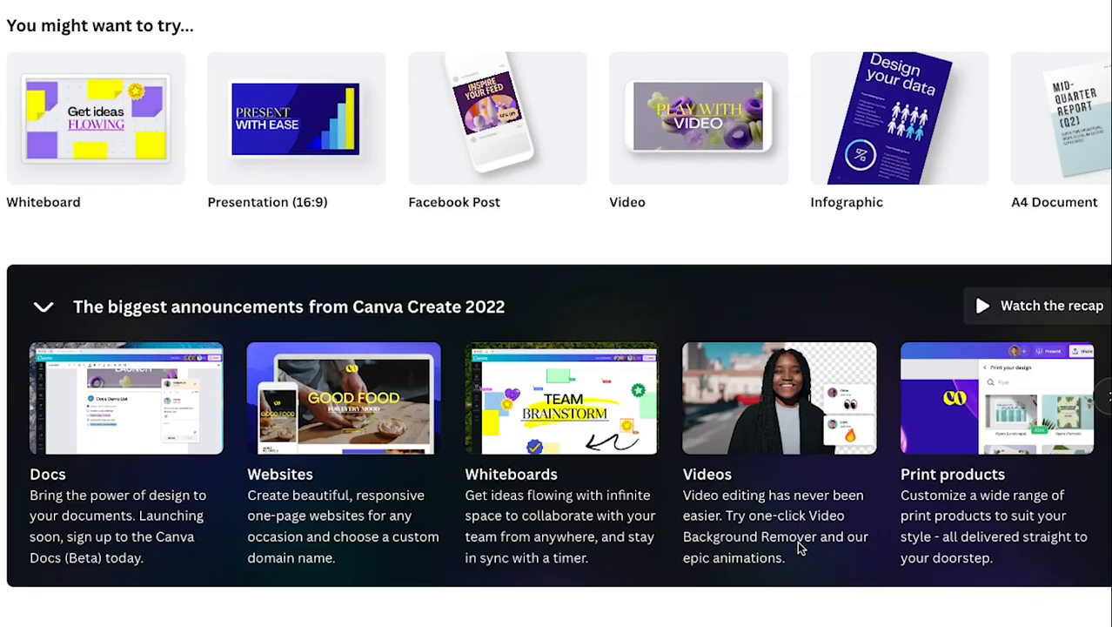
pyautogui.scroll(3)
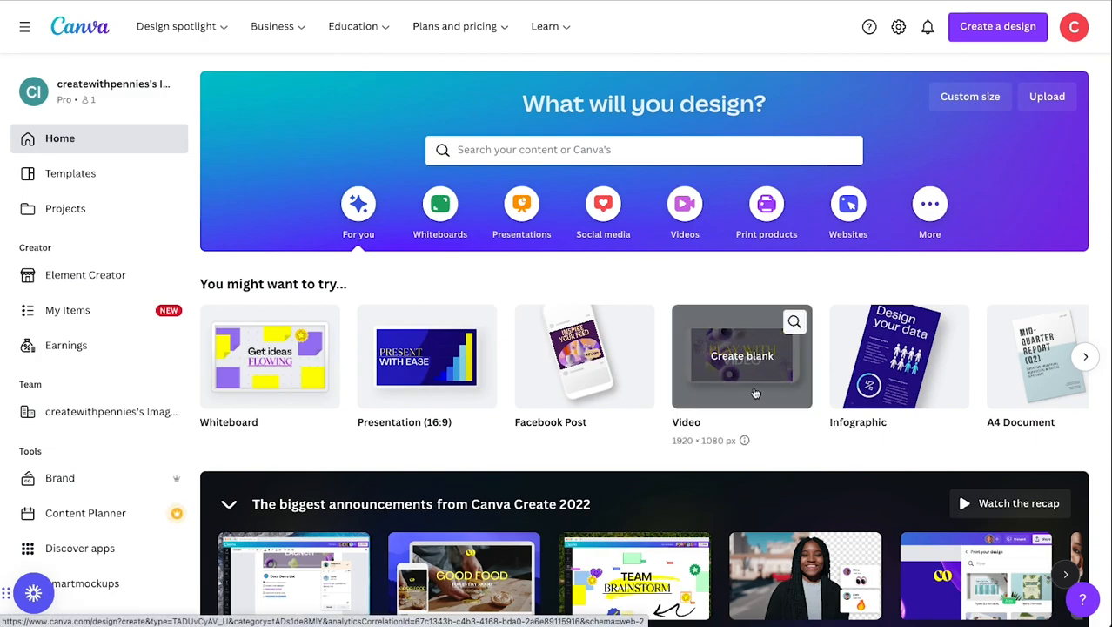
# - Start a blank 1920 × 1080 Video design from the Create a design list
pyautogui.click(998, 26)
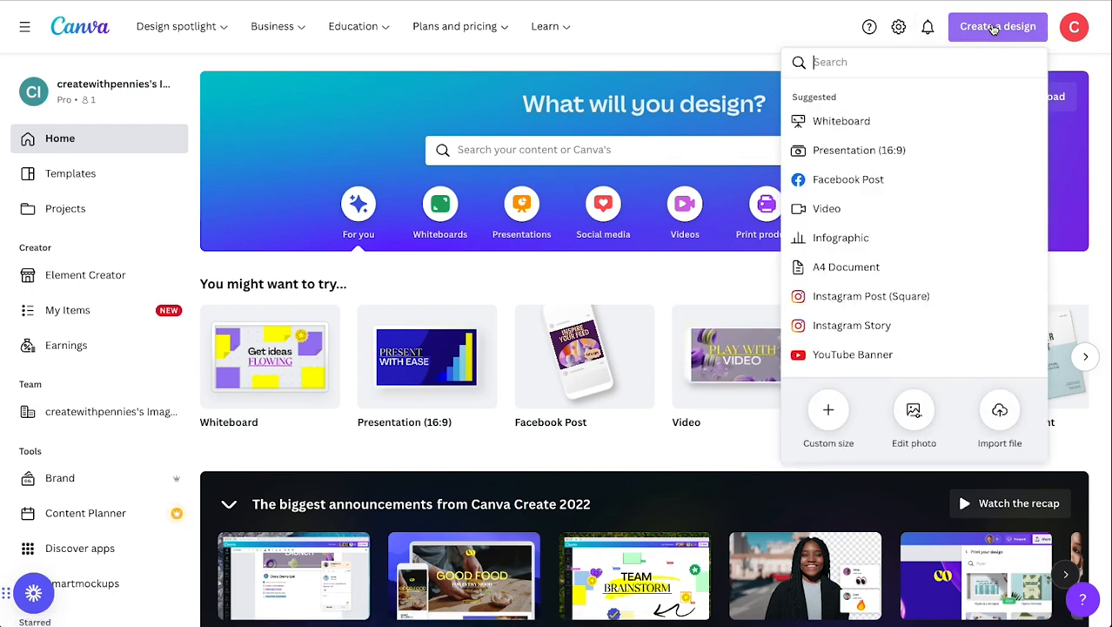
pyautogui.moveTo(826, 208)
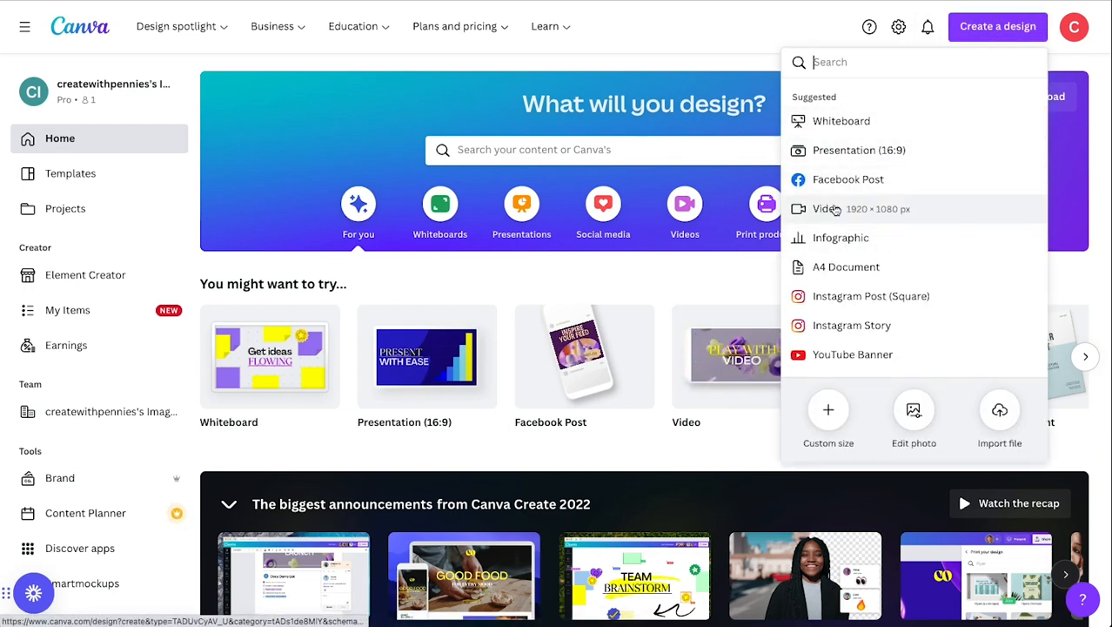
pyautogui.click(826, 208)
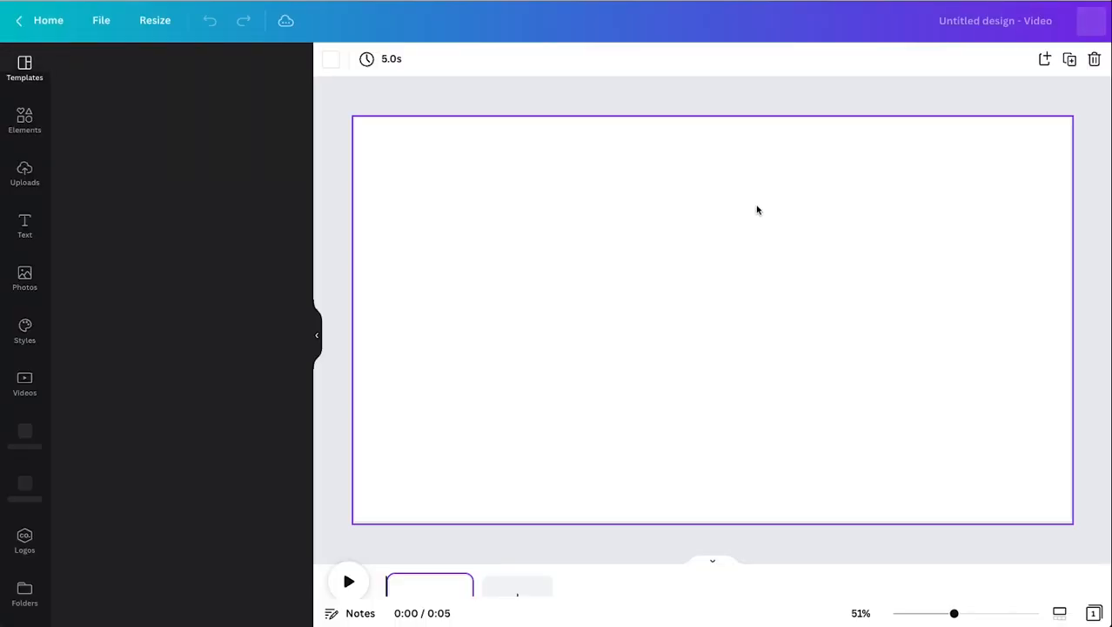
pyautogui.click(24, 68)
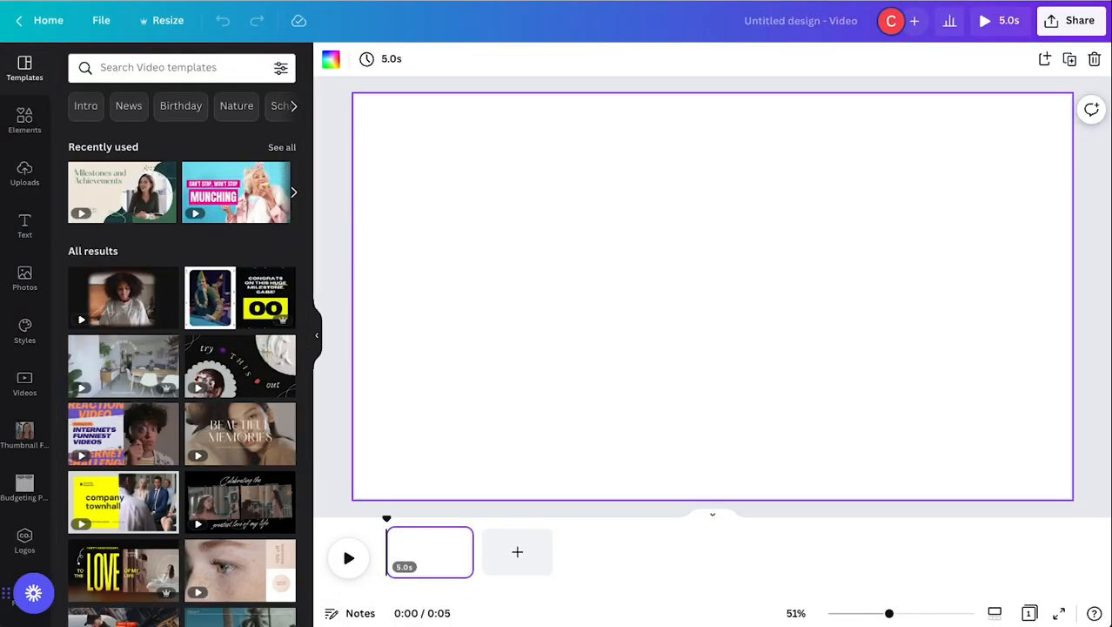
# - Add the stock clip of the woman by the wall clock and enlarge it to cover the page
pyautogui.click(24, 383)
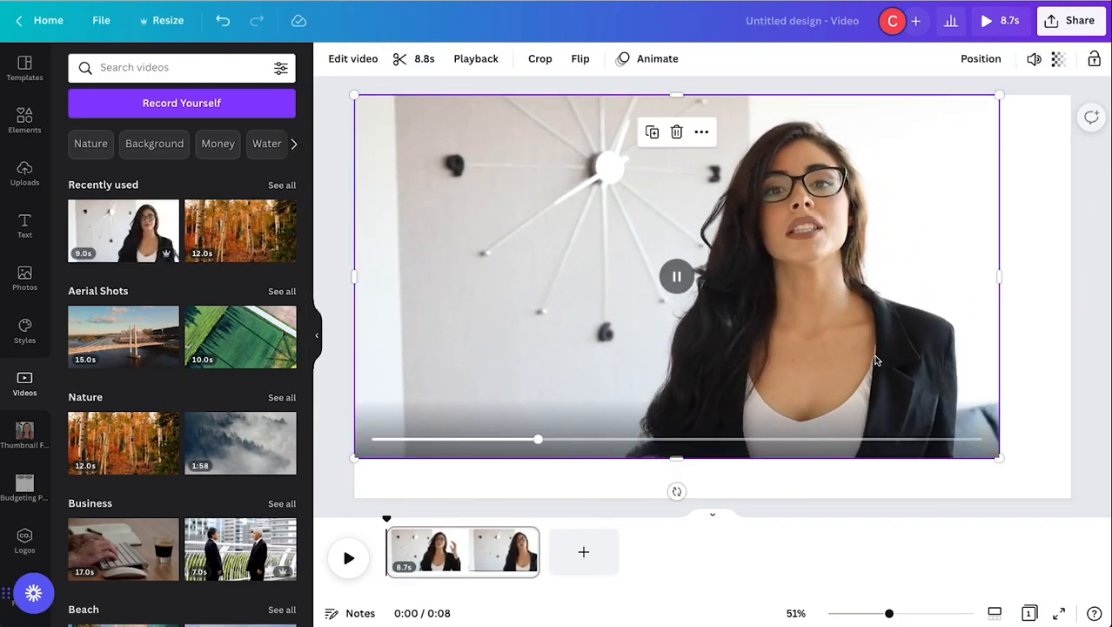
pyautogui.moveTo(538, 438); pyautogui.dragTo(979, 434)
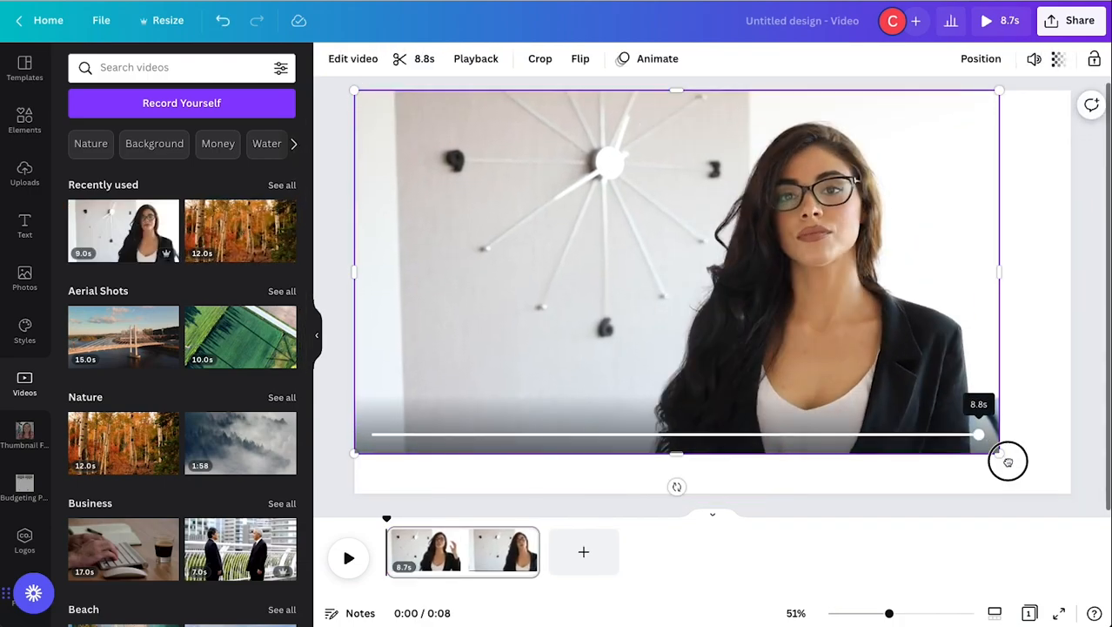
pyautogui.moveTo(1008, 461); pyautogui.dragTo(1076, 490)
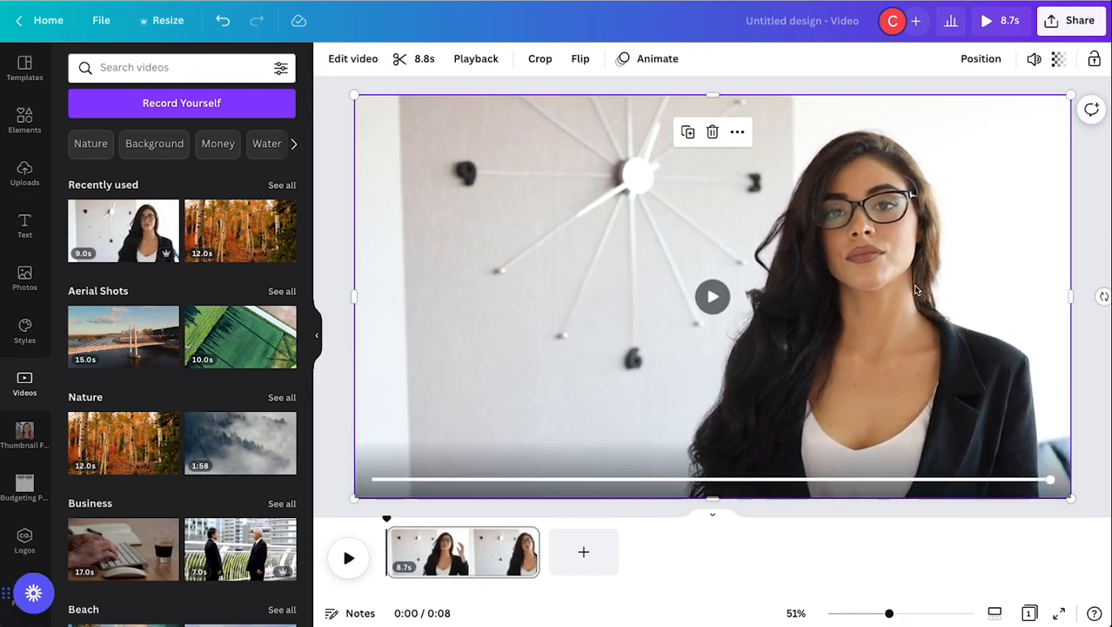
pyautogui.moveTo(585, 132)
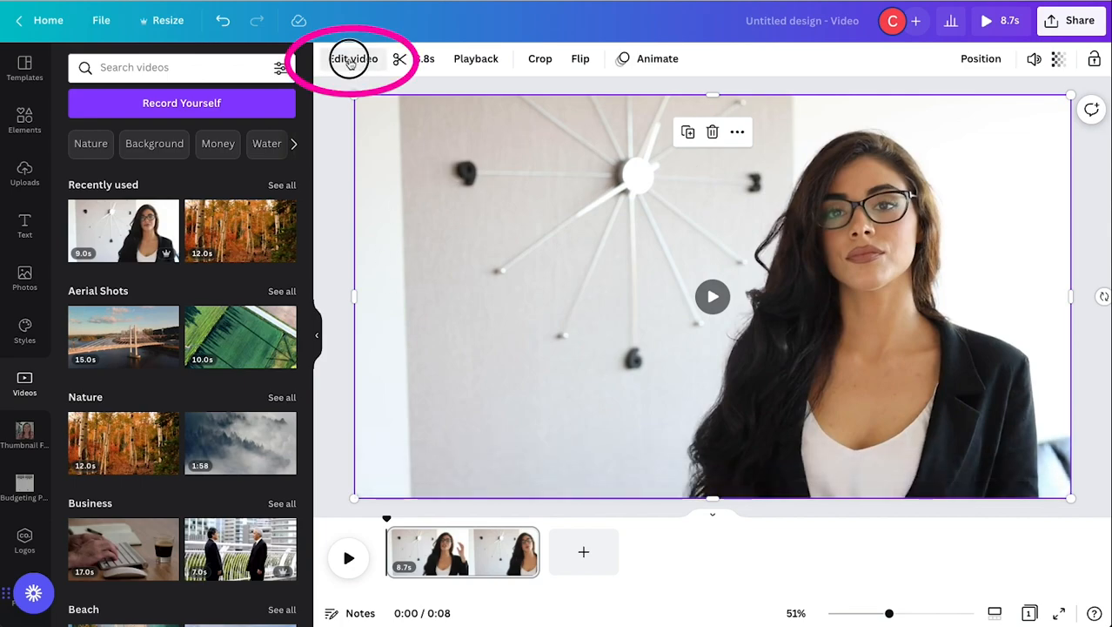
# - Apply Background Remover to the woman's clip and click away to view the result
pyautogui.click(353, 58)
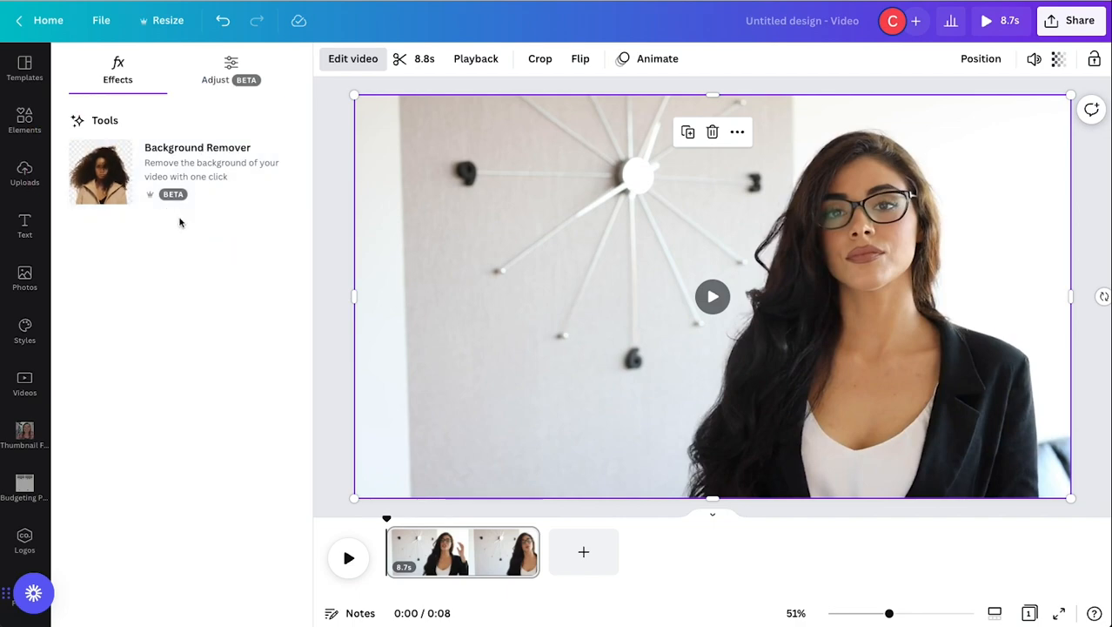
pyautogui.moveTo(153, 201)
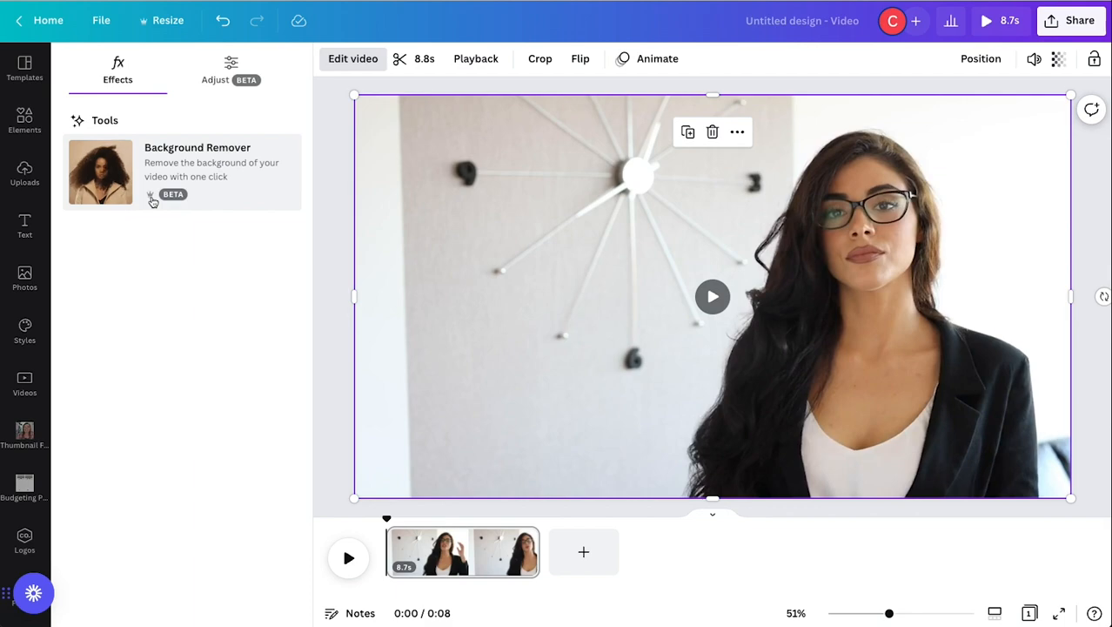
pyautogui.moveTo(218, 182)
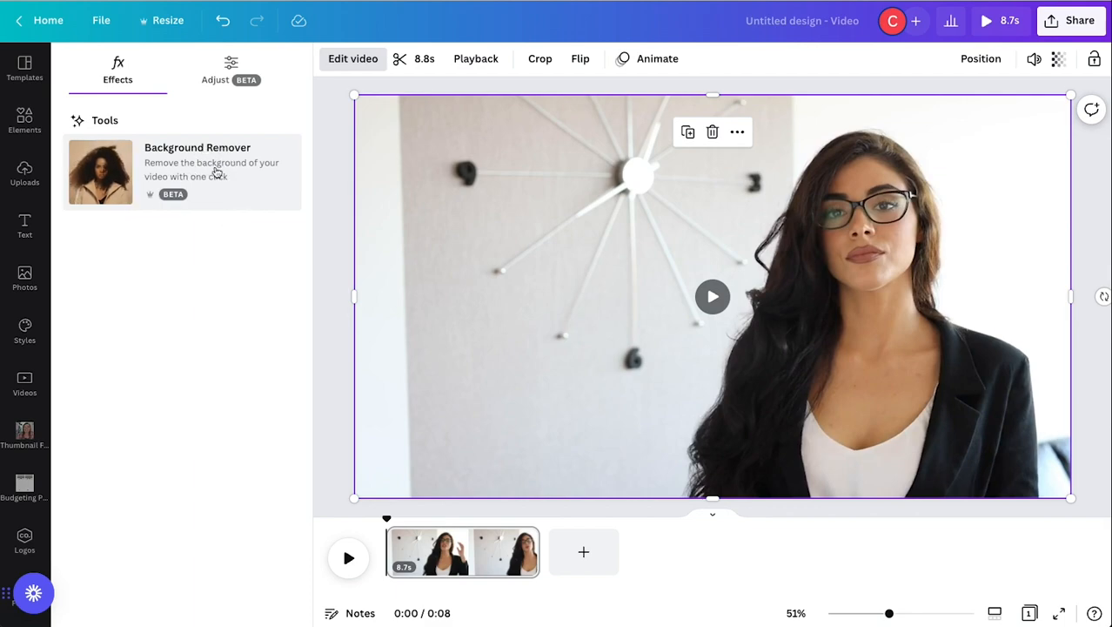
pyautogui.click(100, 171)
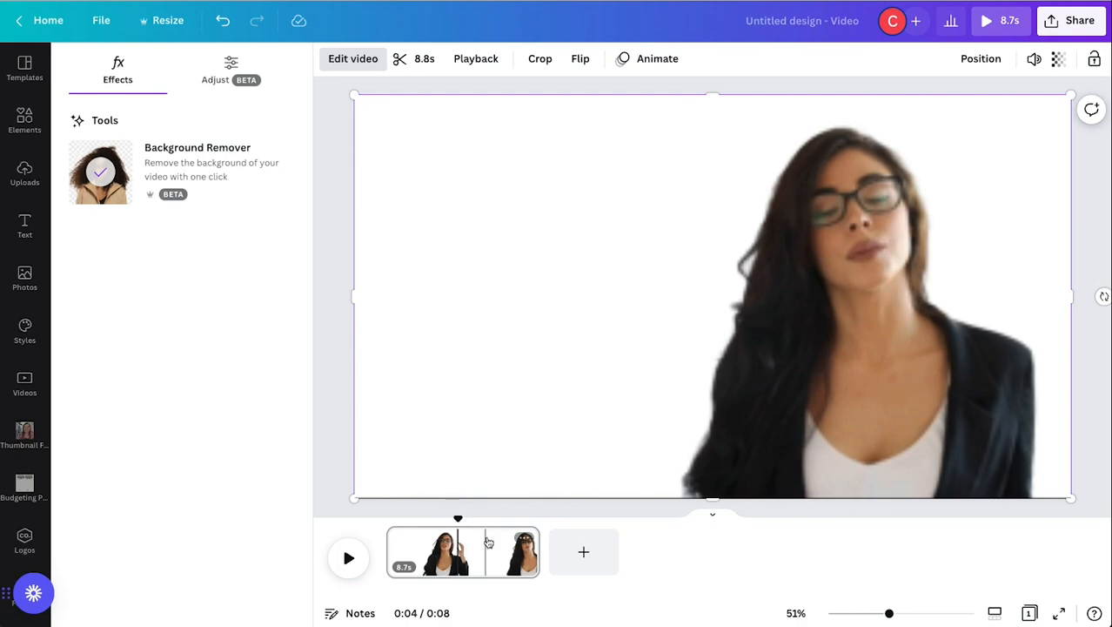
pyautogui.click(25, 383)
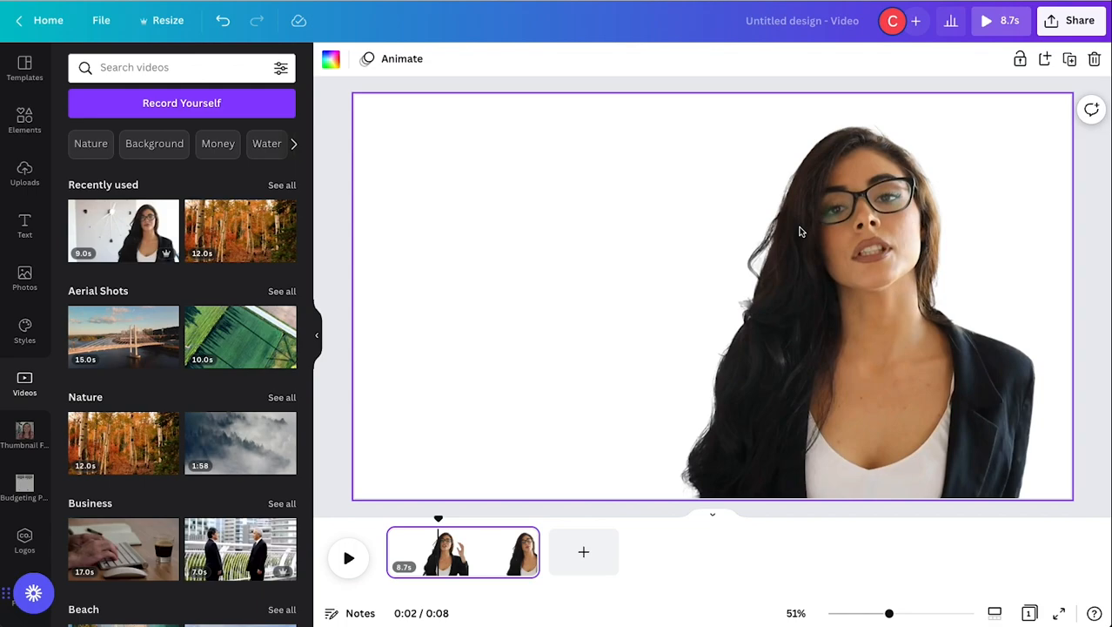
pyautogui.moveTo(998, 418)
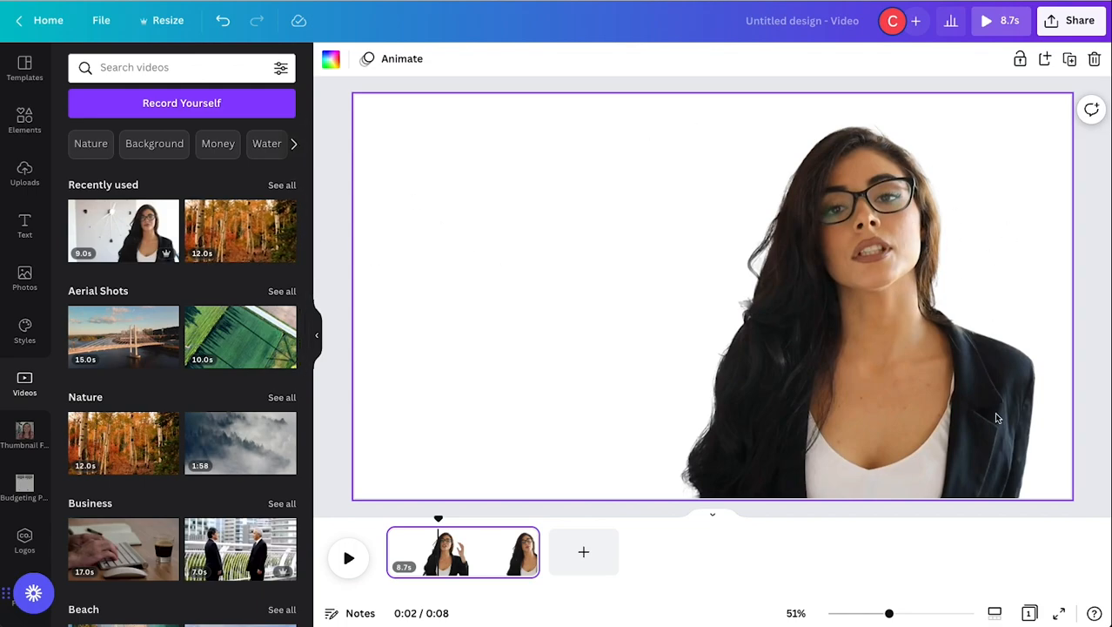
# - Search videos for 'walking' and add the 19.1-second street clip of a woman
pyautogui.scroll(-3)
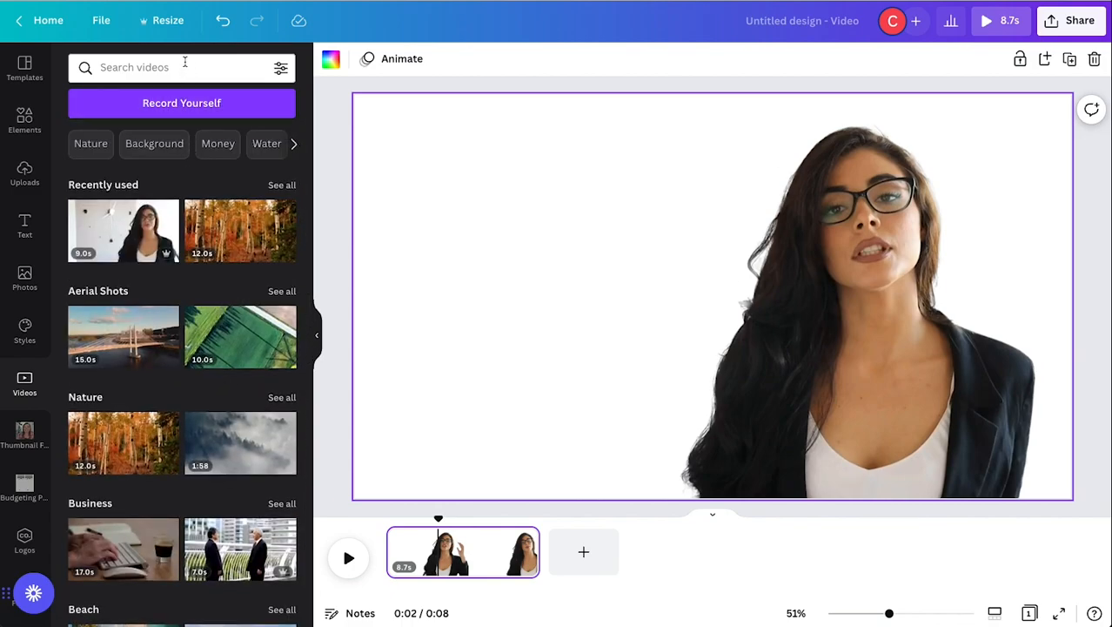
pyautogui.write('walking')
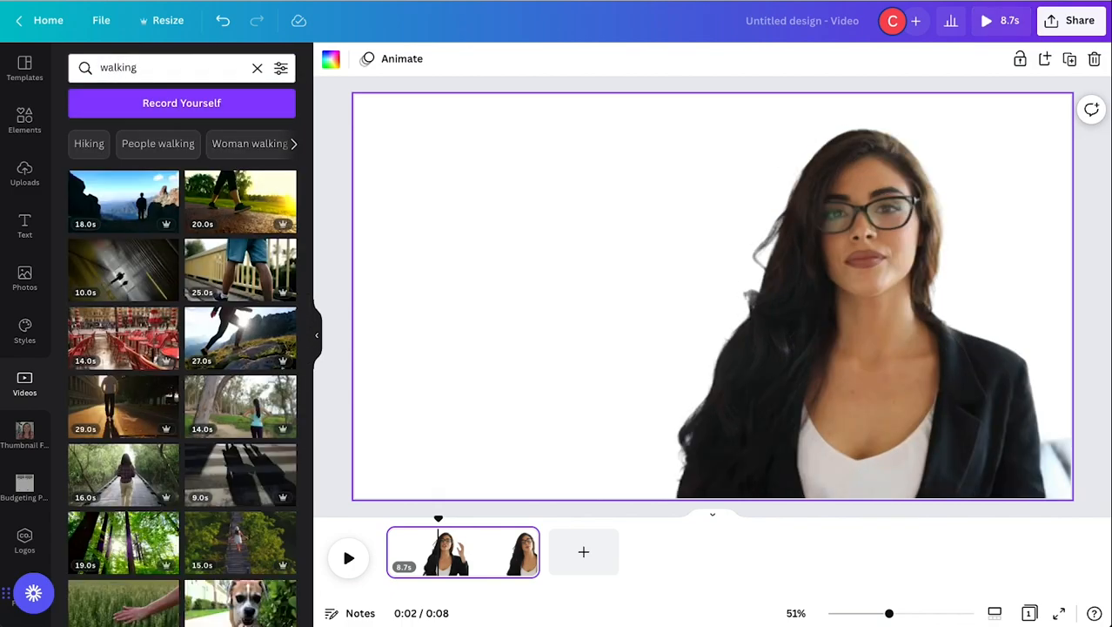
pyautogui.scroll(-3)
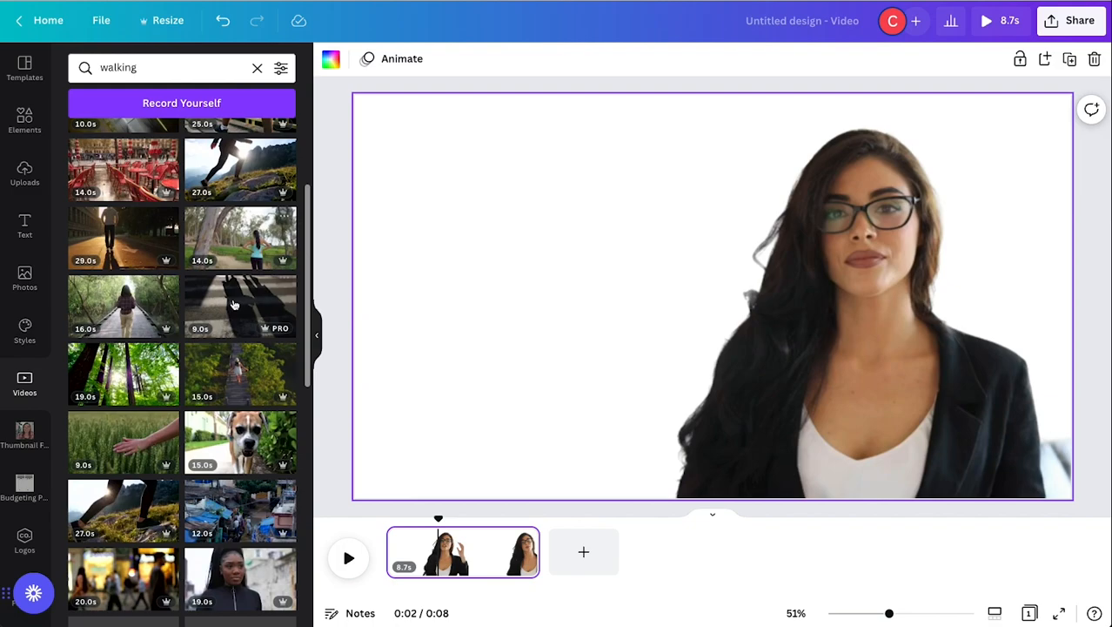
pyautogui.scroll(-3)
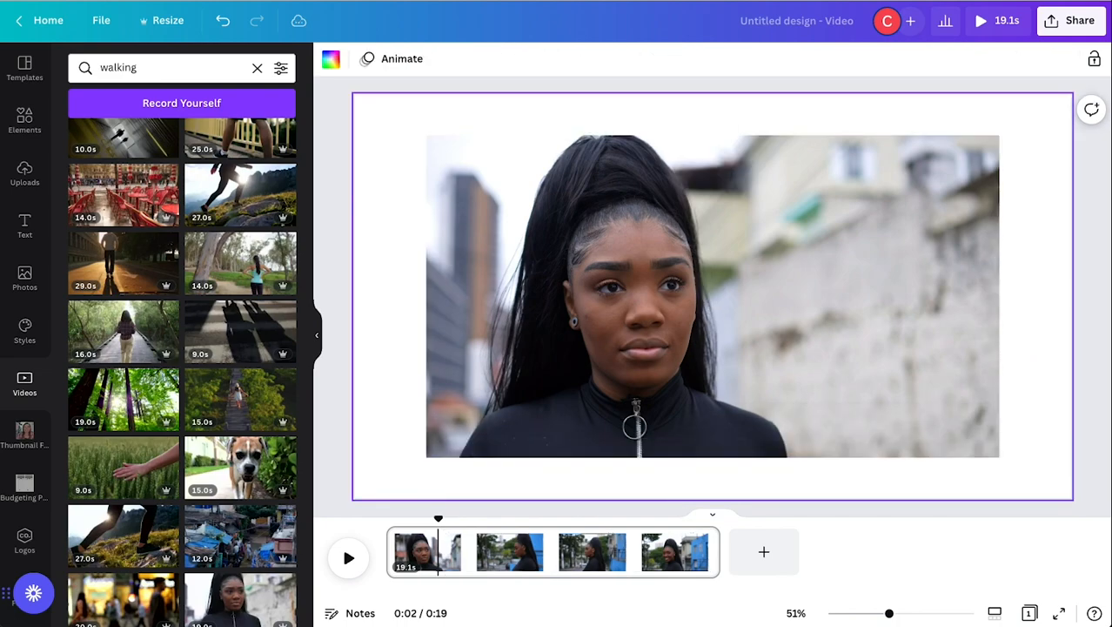
pyautogui.click(712, 296)
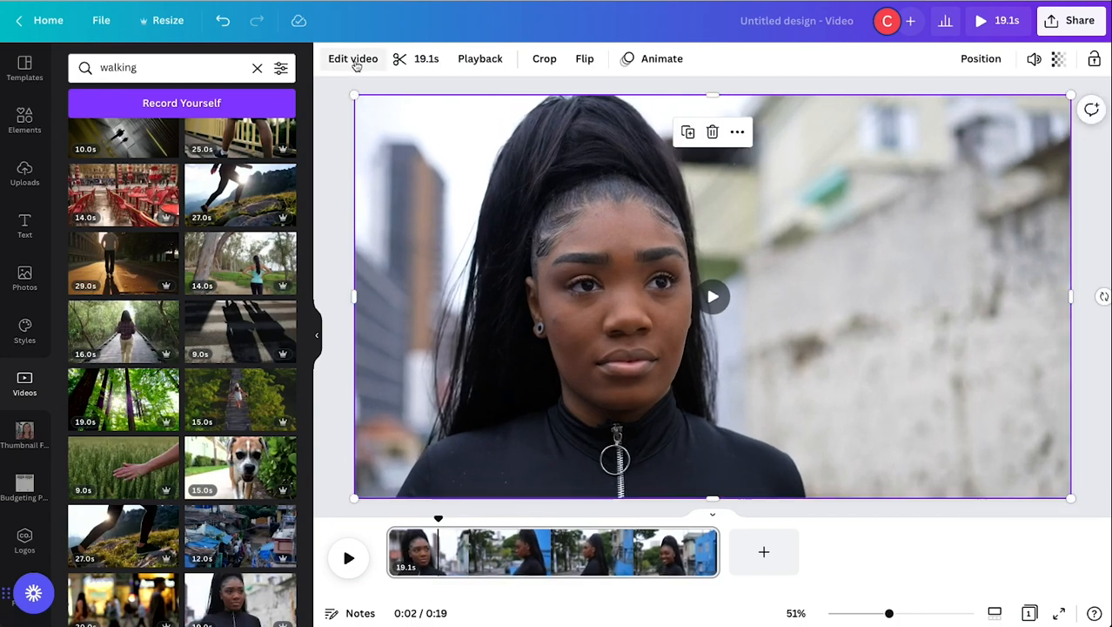
# - Remove the stock clip's background, then play and stop a preview of the result
pyautogui.click(353, 59)
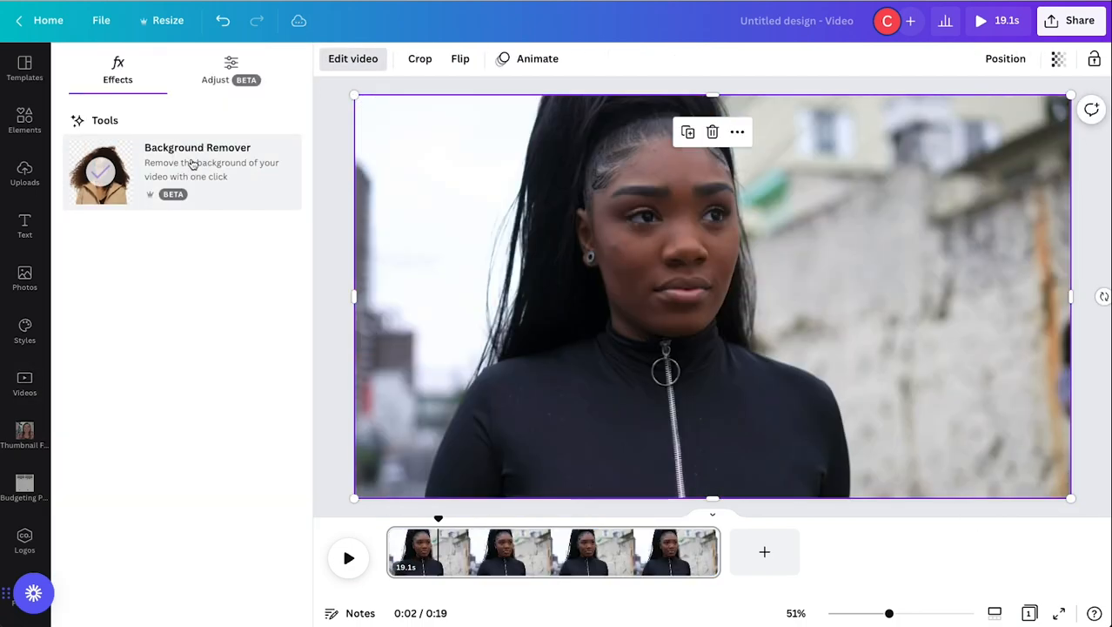
pyautogui.click(712, 296)
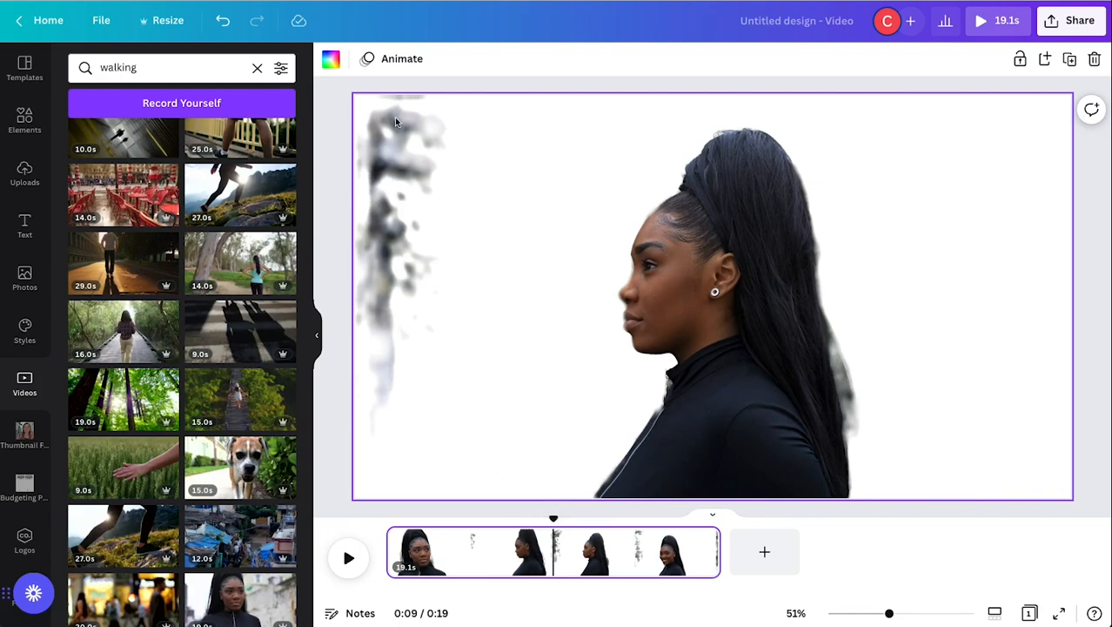
pyautogui.moveTo(557, 519)
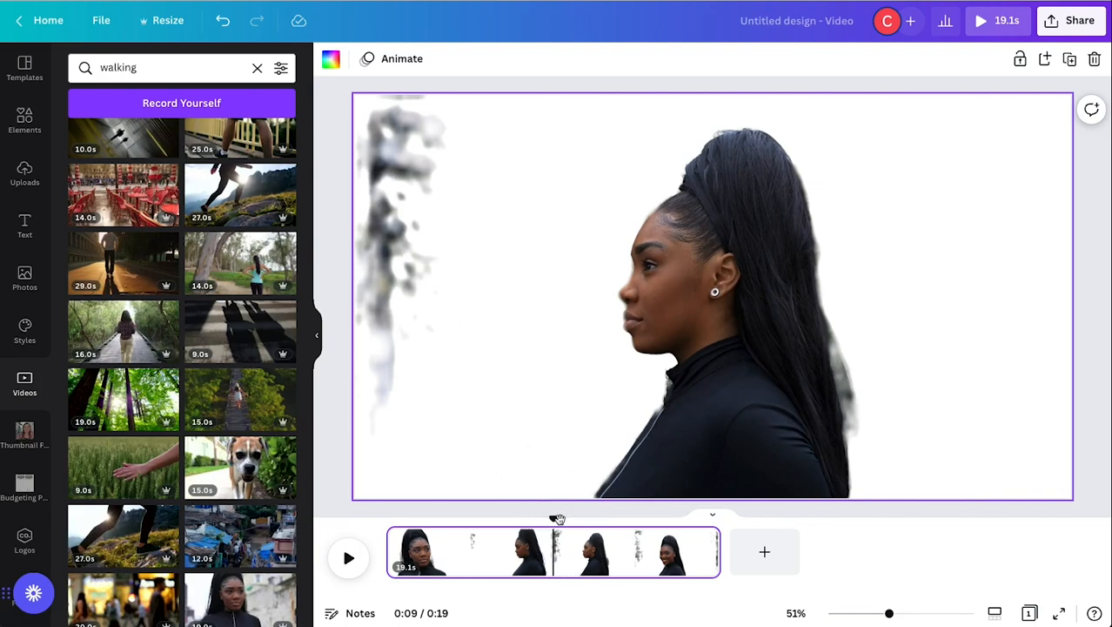
pyautogui.click(348, 558)
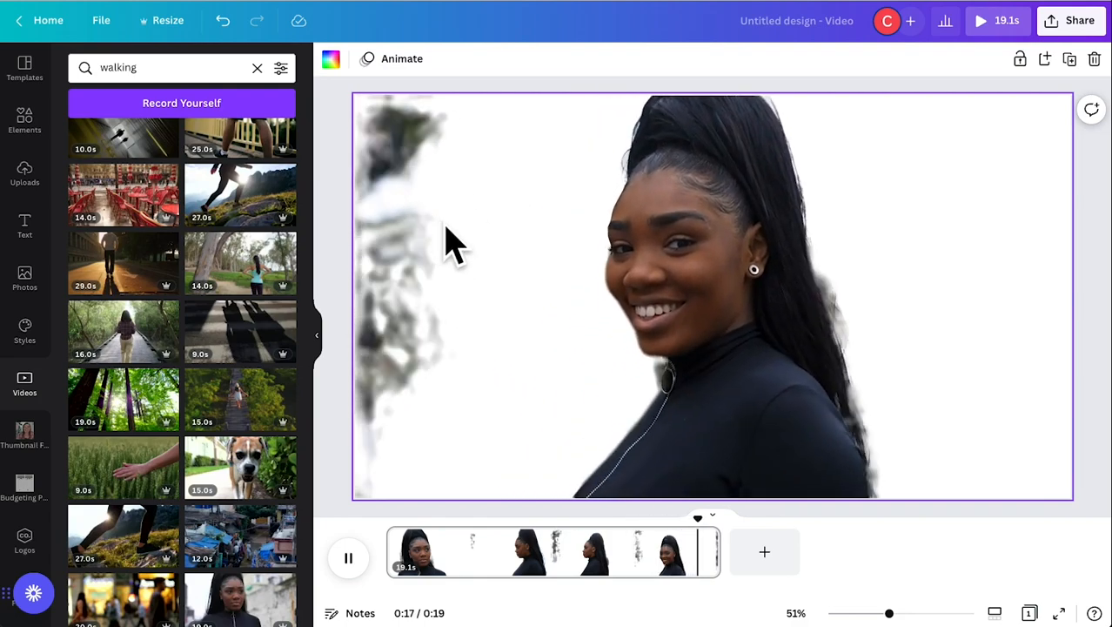
pyautogui.click(348, 557)
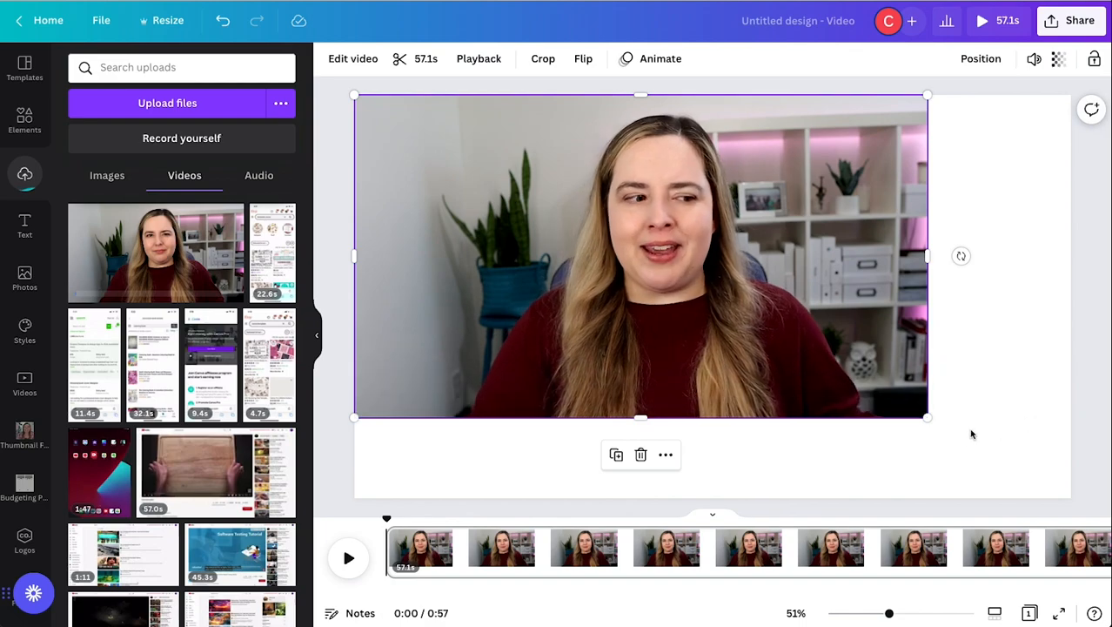
# - Enlarge the uploaded shelves clip to fill the page and trim it to 12.7 seconds
pyautogui.moveTo(927, 416); pyautogui.dragTo(1080, 498)
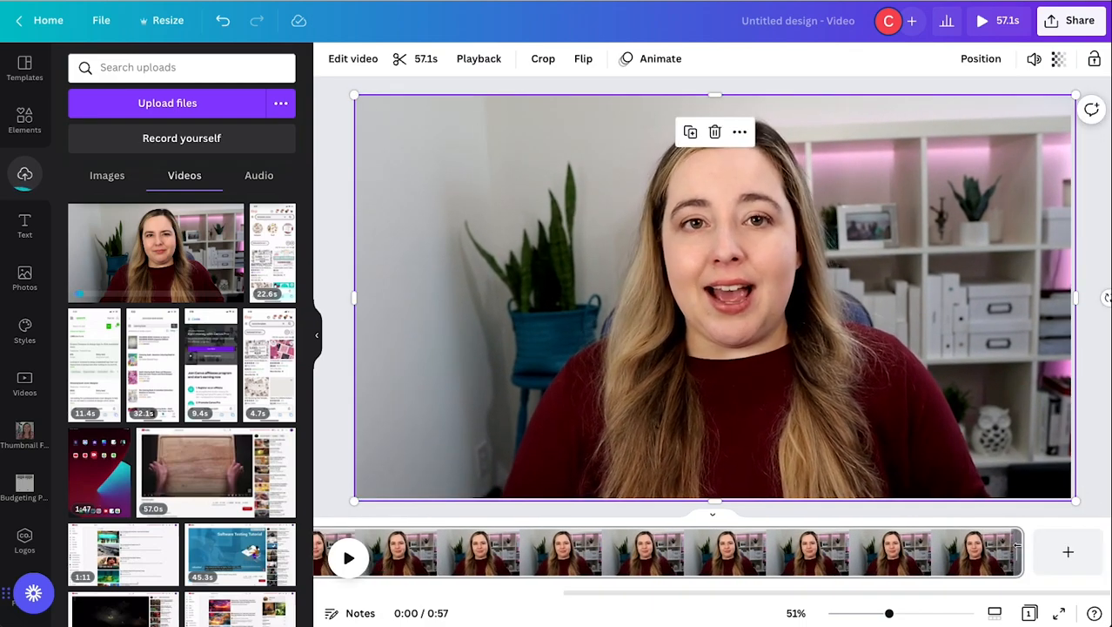
pyautogui.click(714, 131)
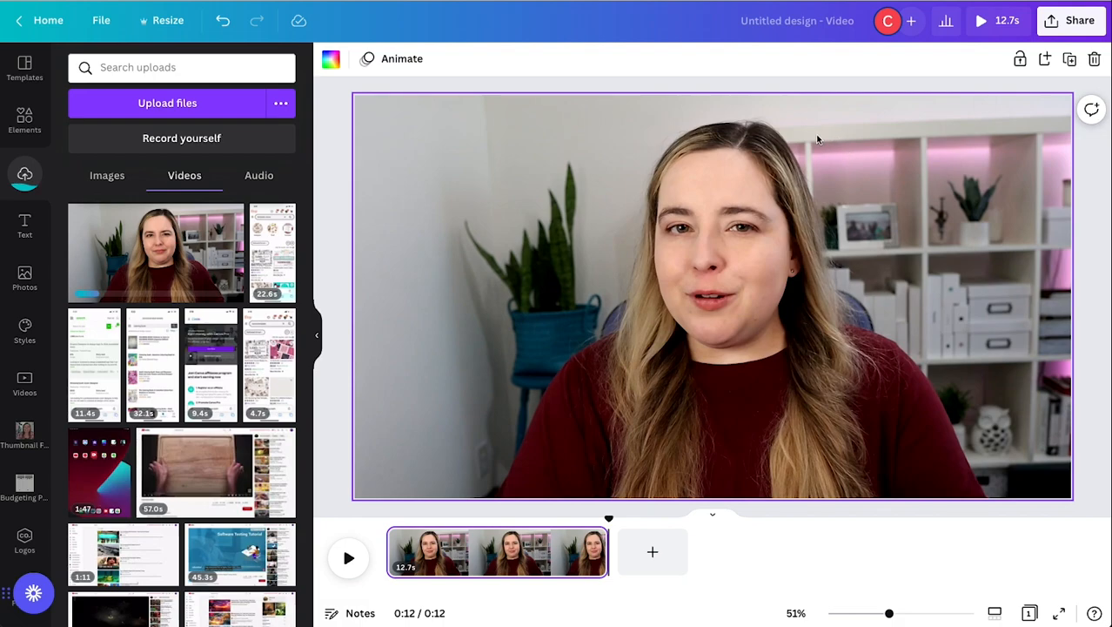
pyautogui.moveTo(910, 194)
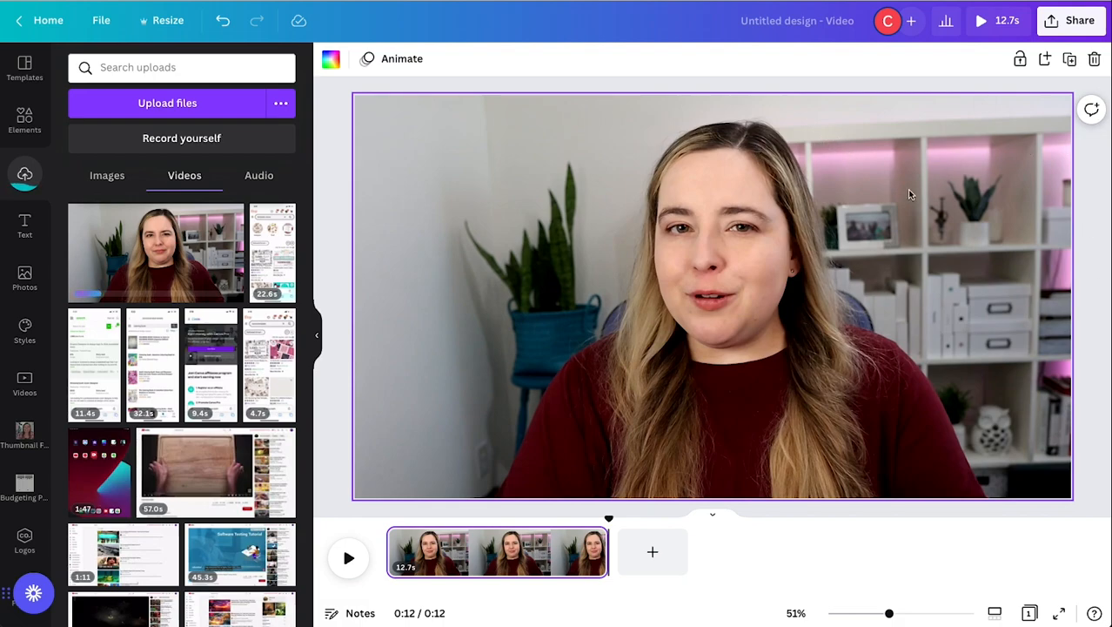
pyautogui.moveTo(832, 179)
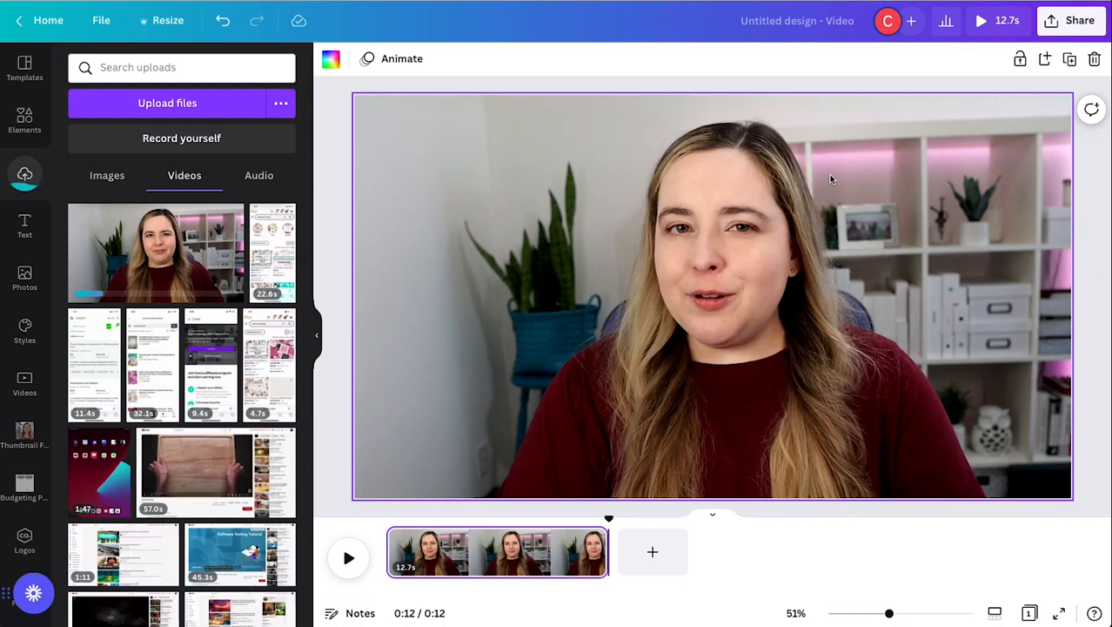
pyautogui.moveTo(708, 435)
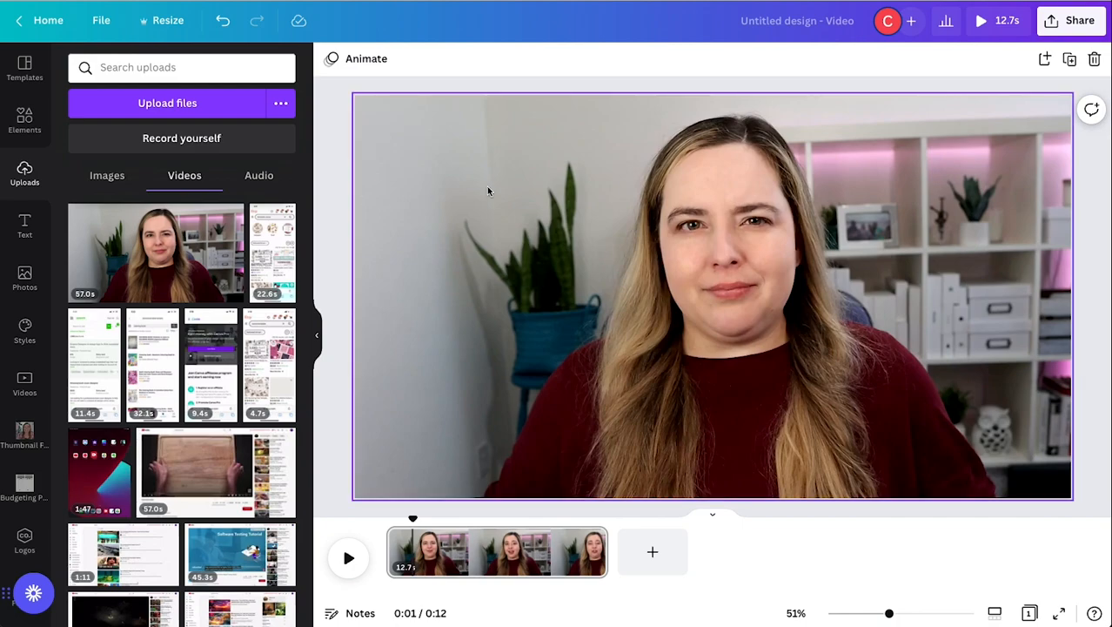
# - Apply Background Remover to the uploaded 12.7-second clip from Edit video
pyautogui.click(712, 296)
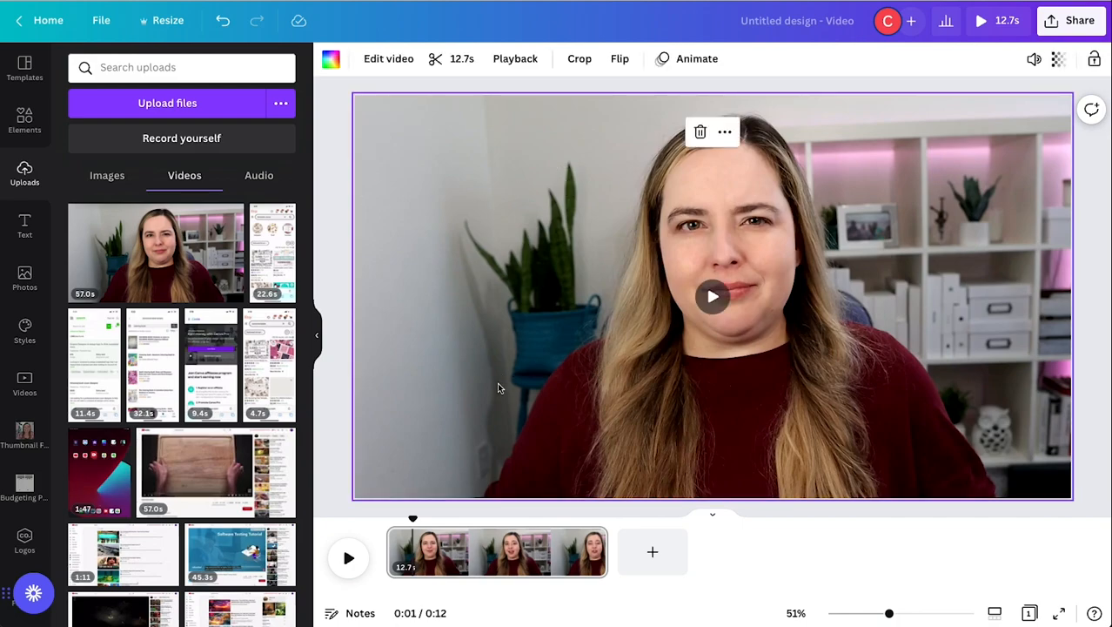
pyautogui.click(388, 59)
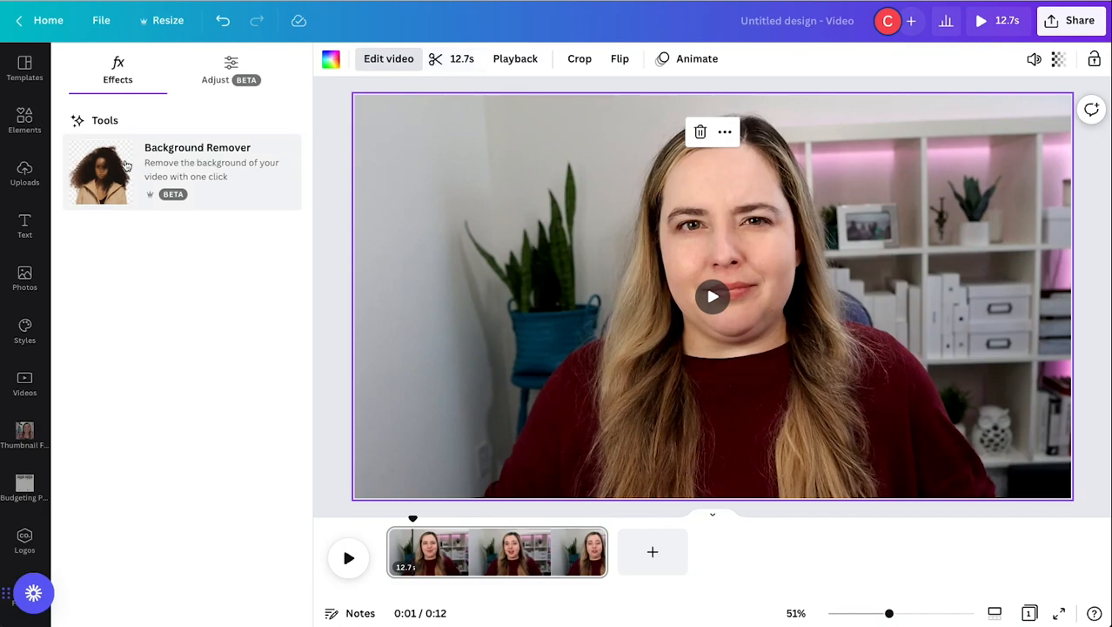
pyautogui.click(198, 161)
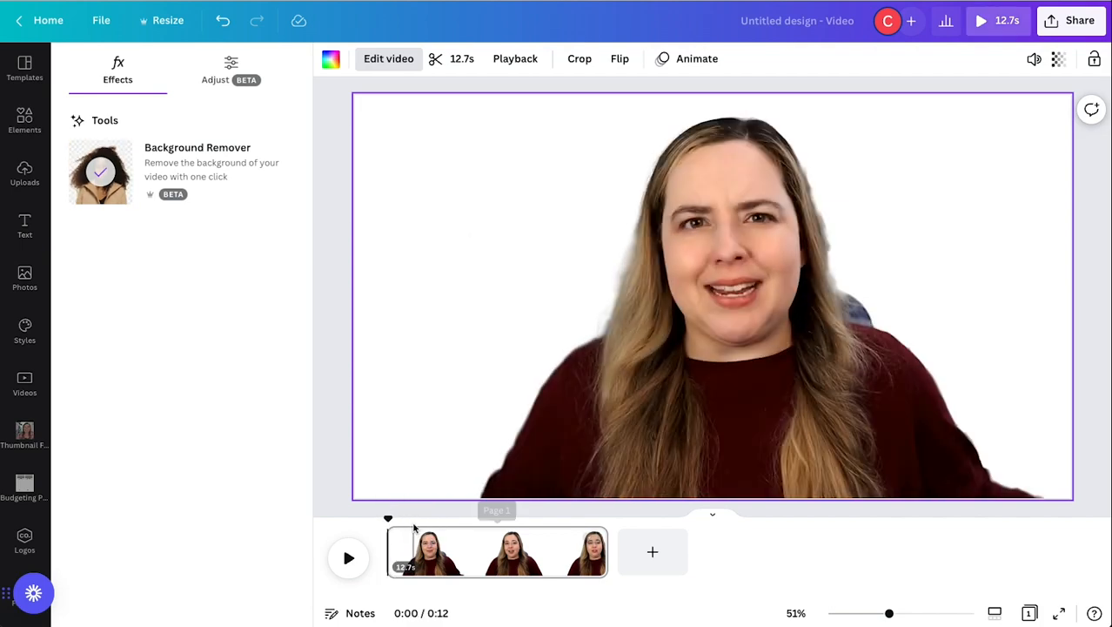
pyautogui.click(348, 558)
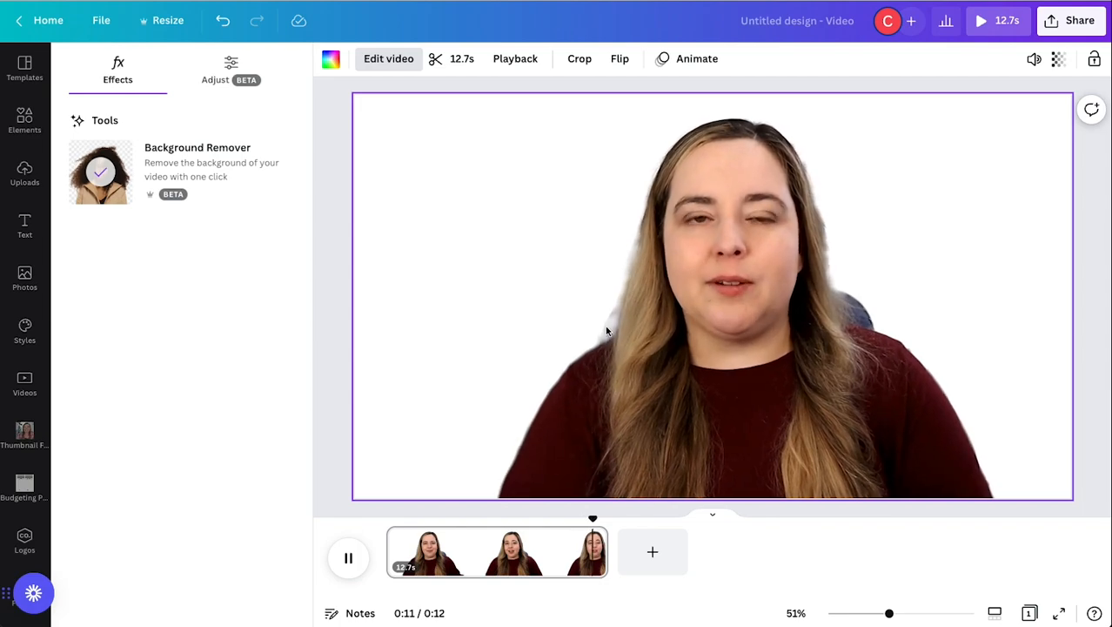
pyautogui.click(348, 558)
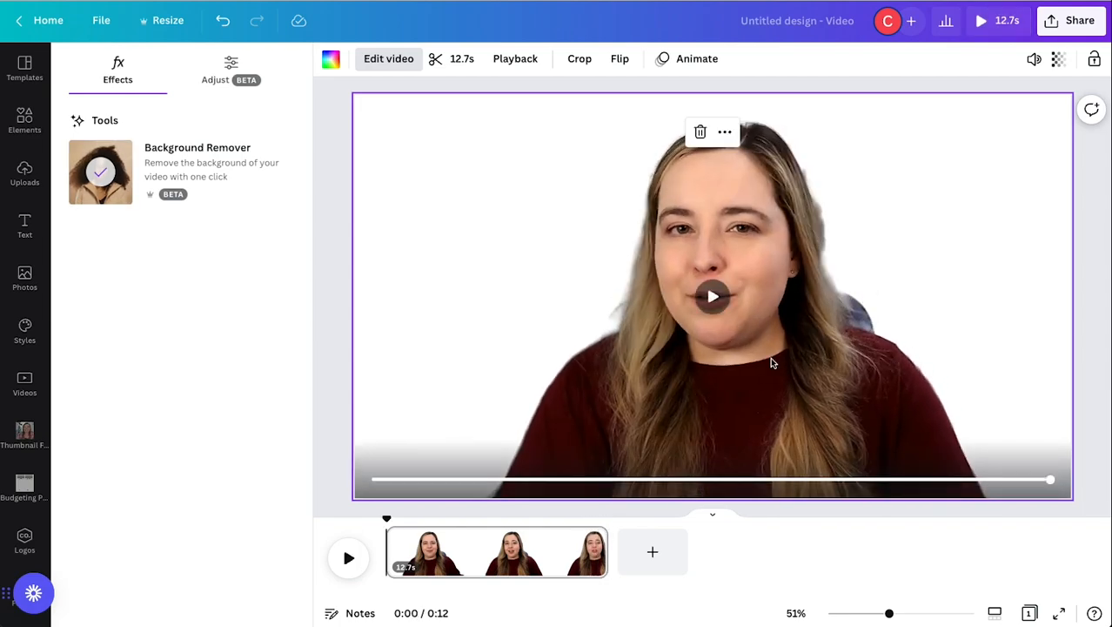
pyautogui.click(25, 174)
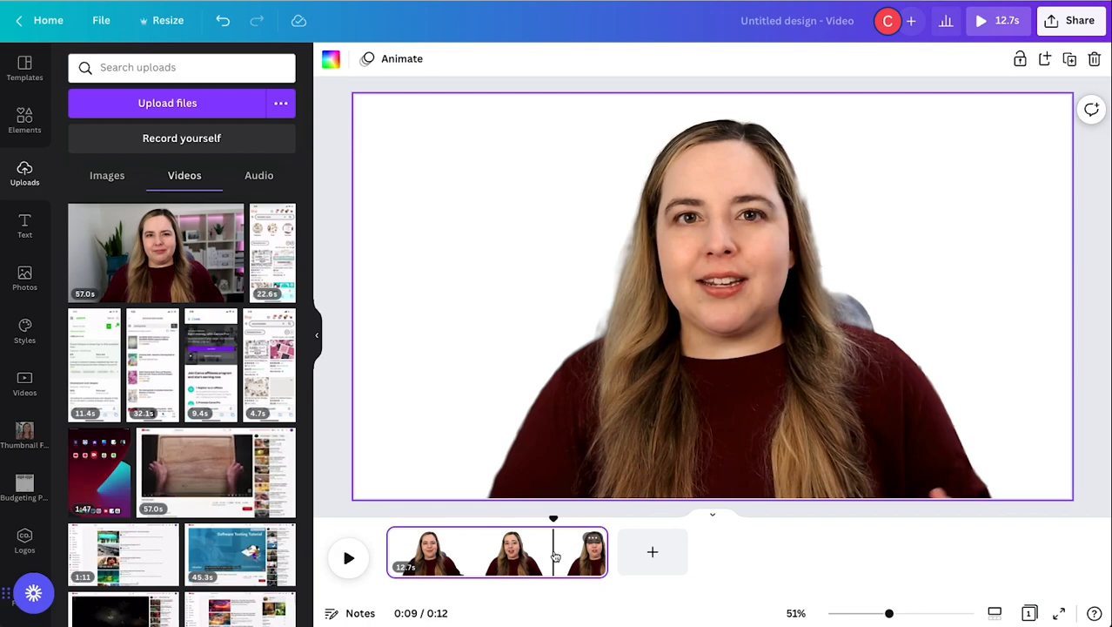
pyautogui.moveTo(472, 563)
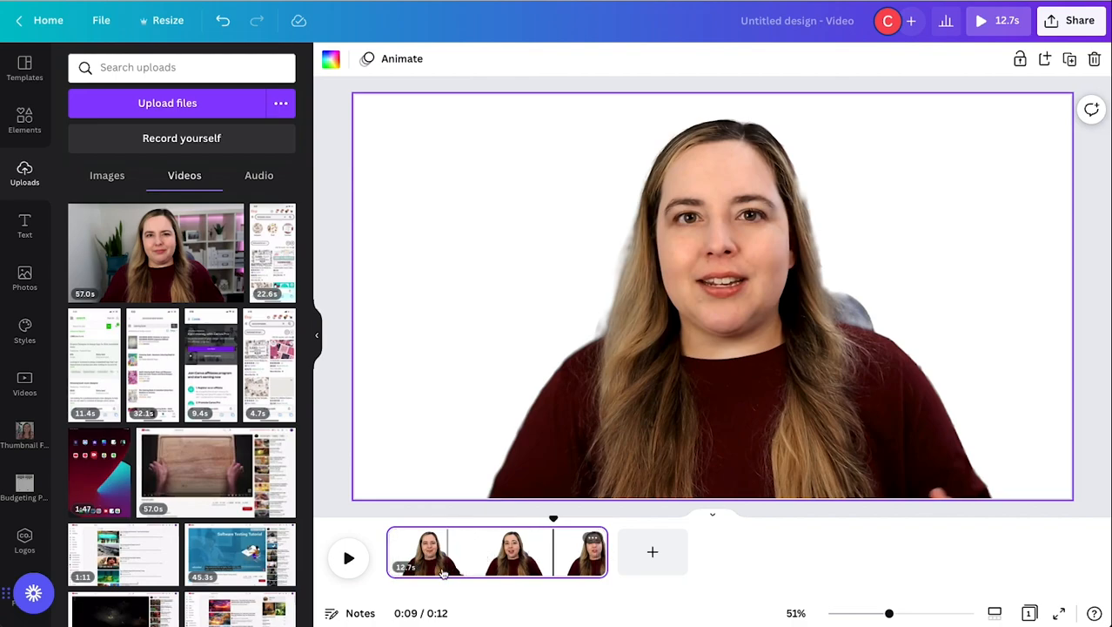
pyautogui.moveTo(520, 557)
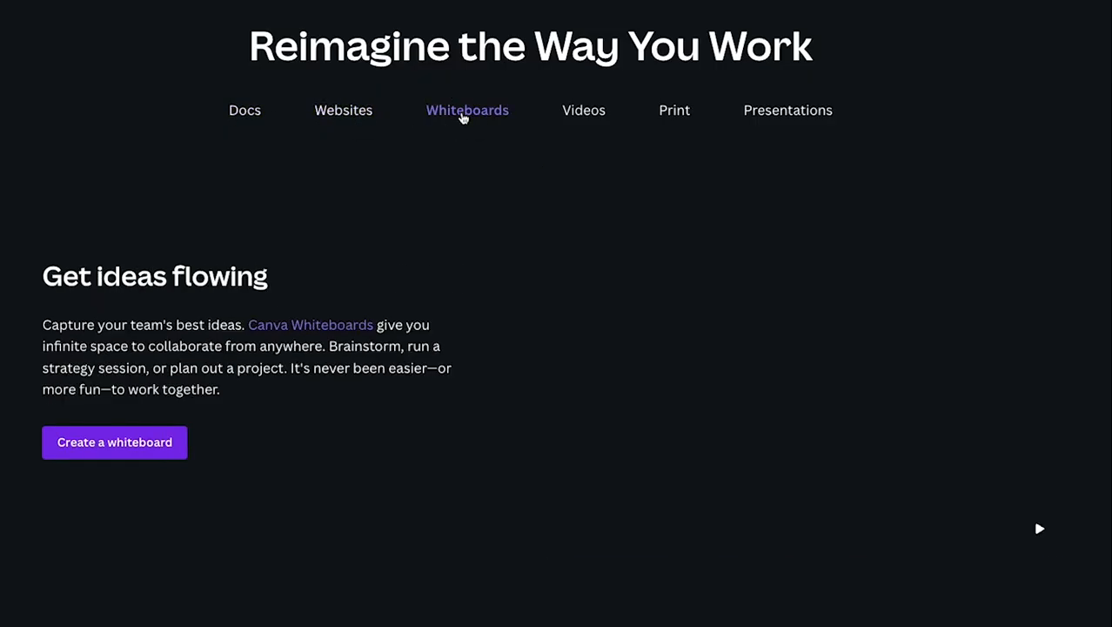
# - View the Videos feature section, then the Print section on Canva's website
pyautogui.click(584, 110)
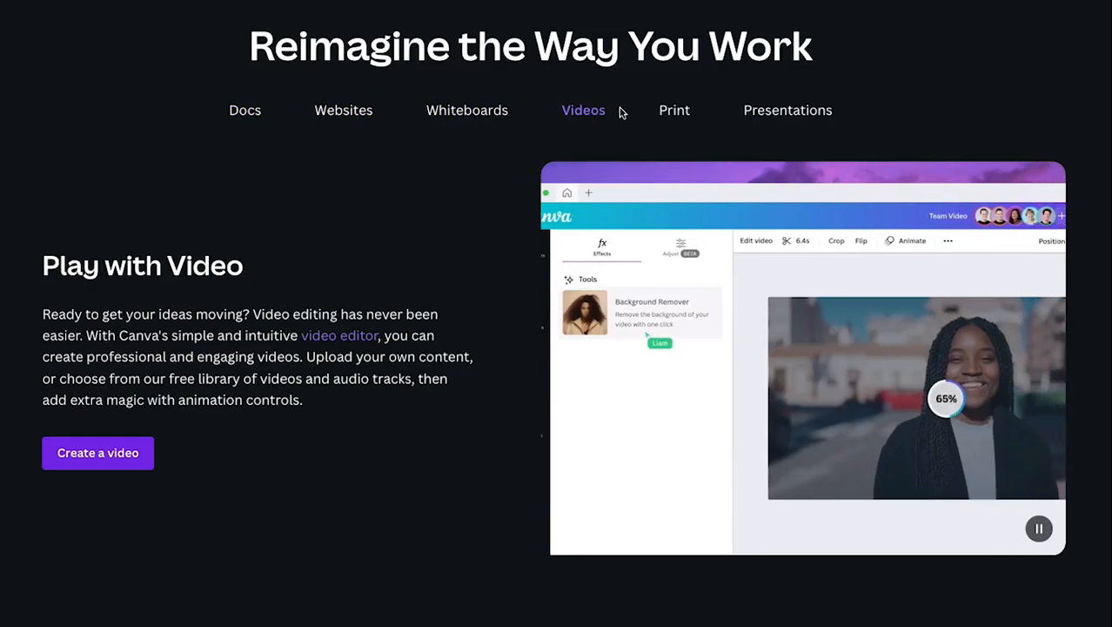
pyautogui.click(674, 109)
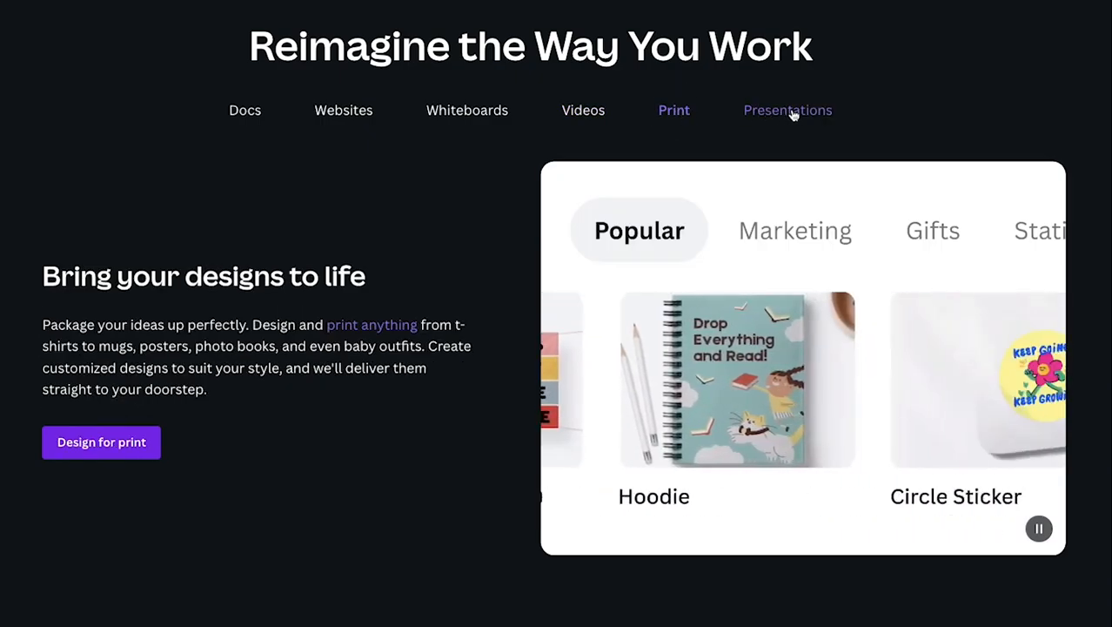